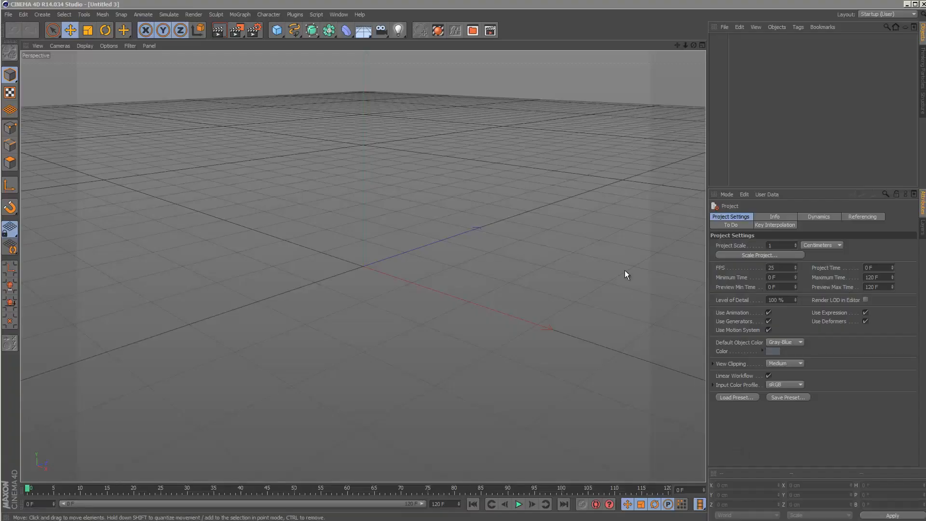
Add a default 200 cm Cube primitive and review its Object, Basic and Phong attributes.
{"action": "left_click", "coordinate": [277, 30]}
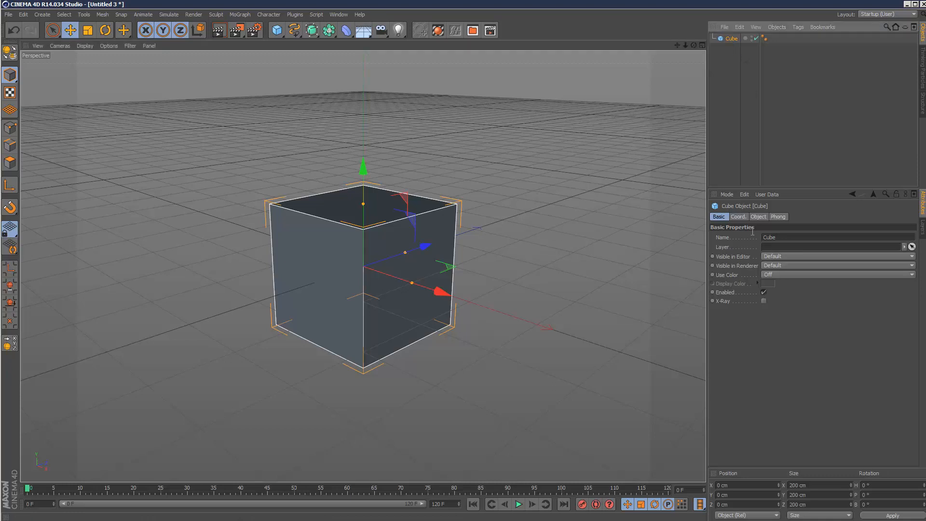
{"action": "left_click", "coordinate": [758, 216]}
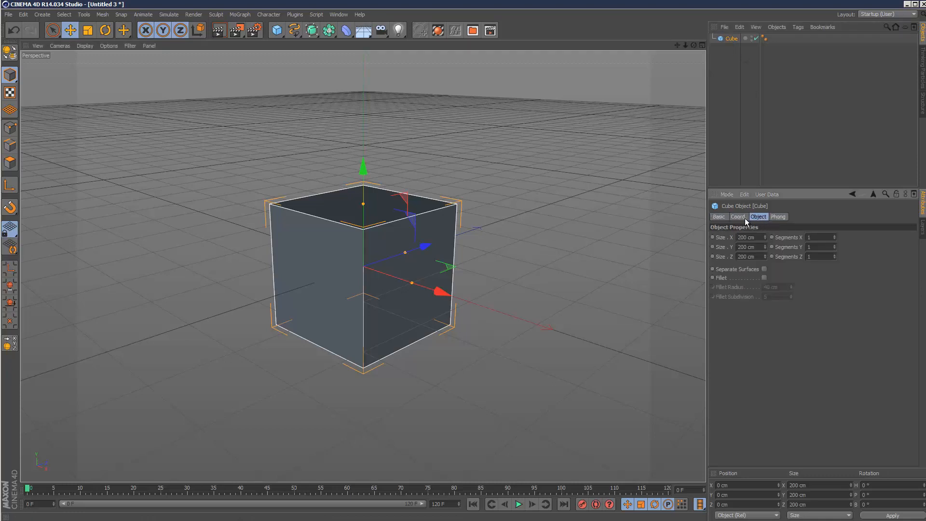
{"action": "left_click", "coordinate": [718, 216]}
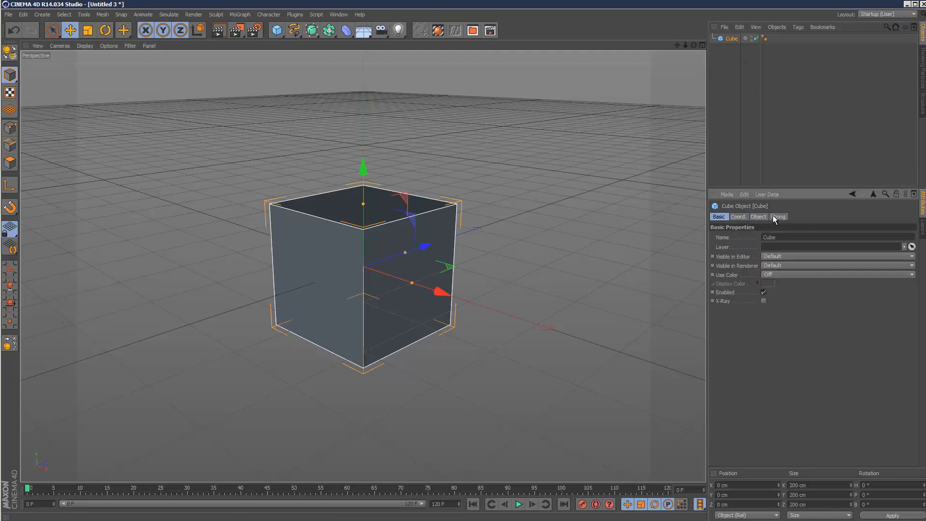
{"action": "left_click", "coordinate": [240, 14]}
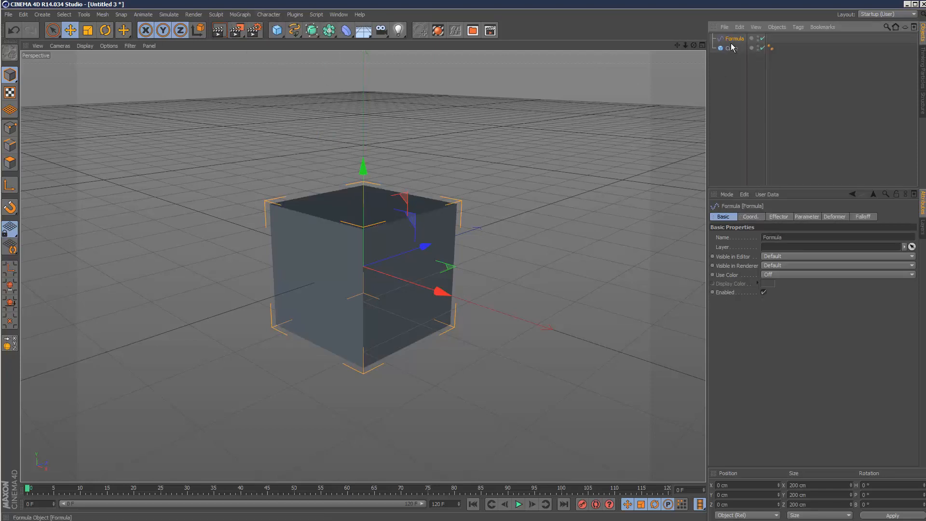
Review the Formula effector's settings, play the animation, and return to the primitives palette.
{"action": "left_click", "coordinate": [778, 216]}
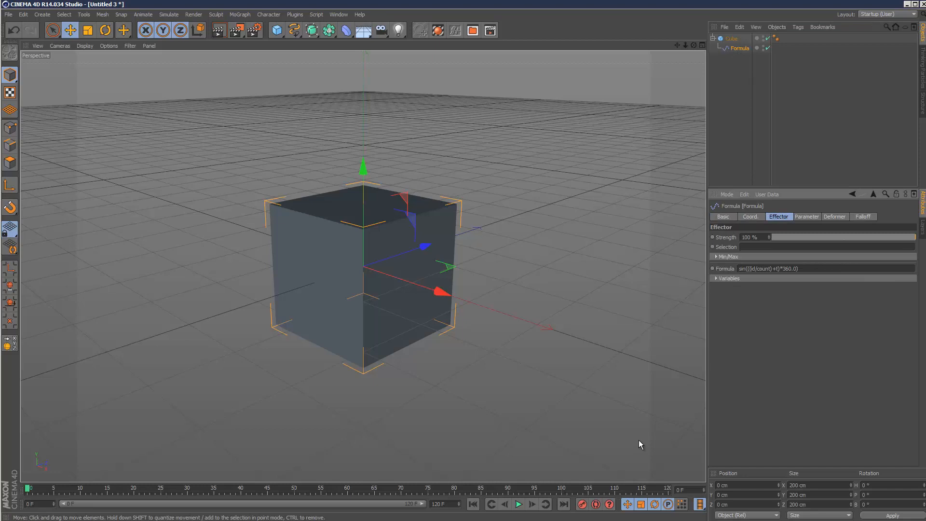
{"action": "left_click", "coordinate": [518, 504]}
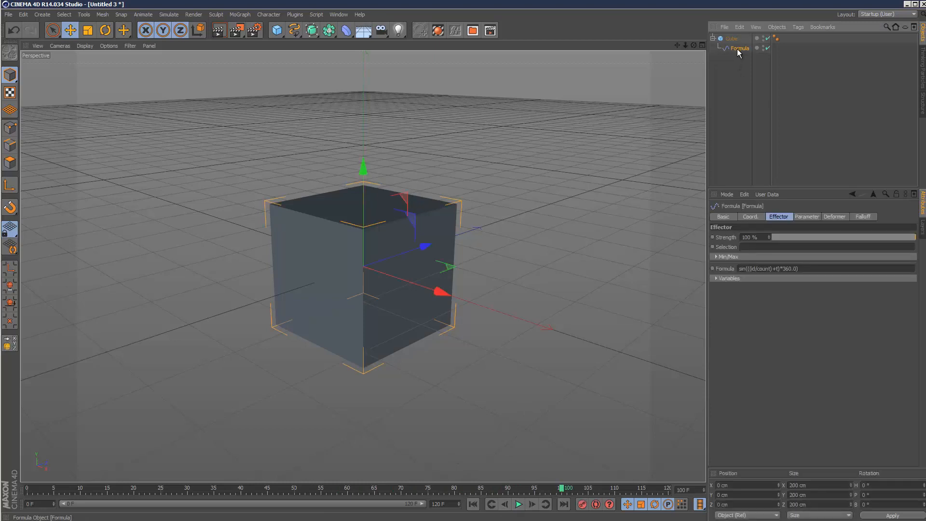
{"action": "left_click", "coordinate": [276, 30]}
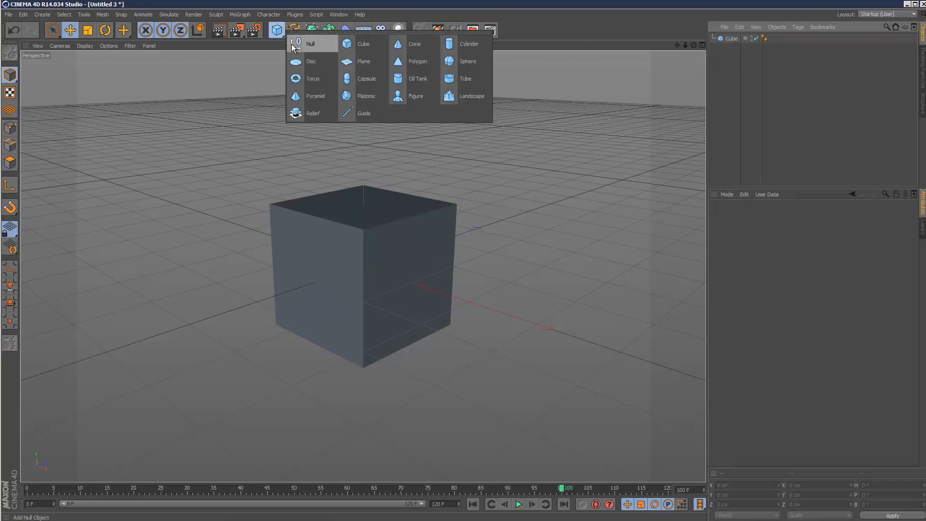
Add a Null object and give it an XPresso tag from the CINEMA 4D Tags menu.
{"action": "left_click", "coordinate": [310, 43]}
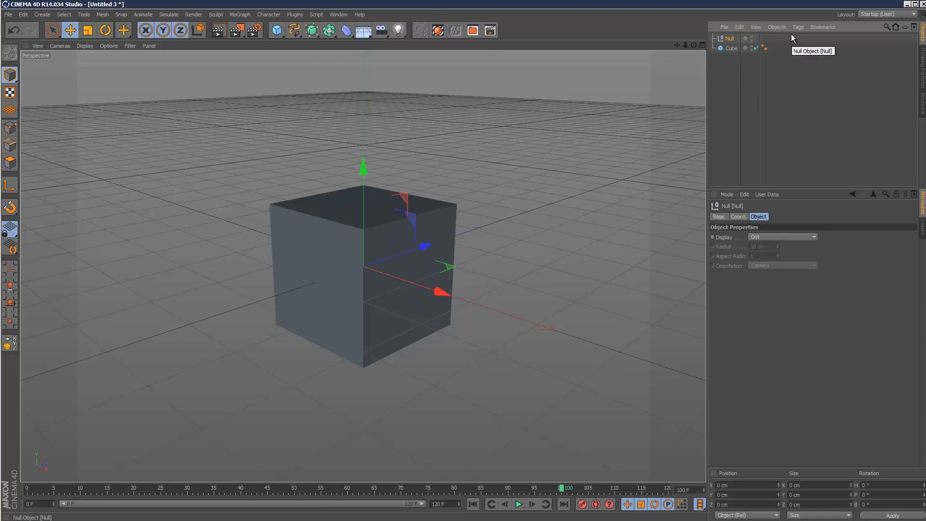
{"action": "left_click", "coordinate": [797, 27]}
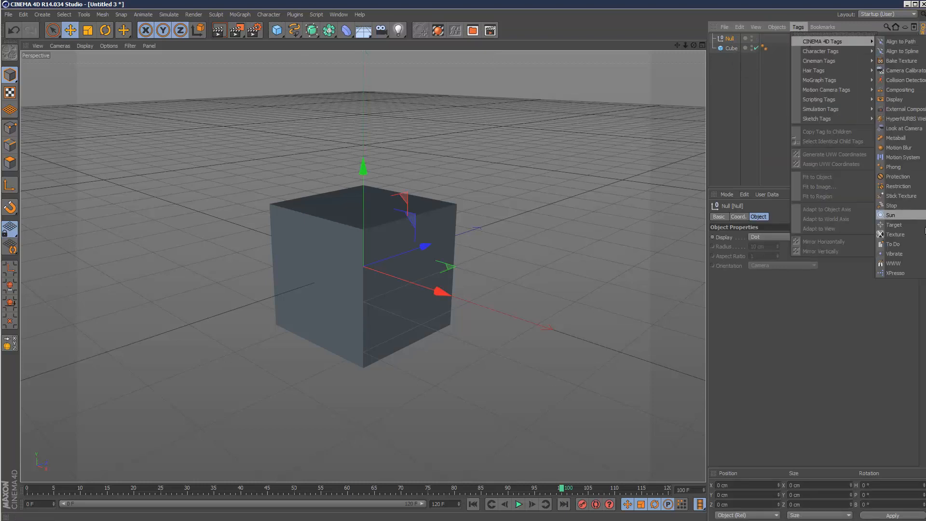
{"action": "left_click", "coordinate": [896, 272]}
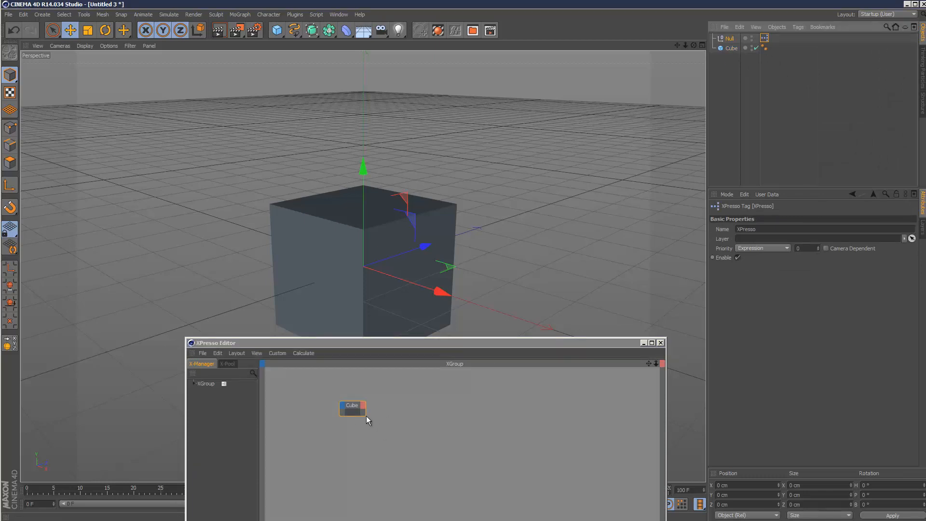
Add a Motion Graphics Sample node via the XPresso canvas New Node menu.
{"action": "right_click", "coordinate": [352, 406]}
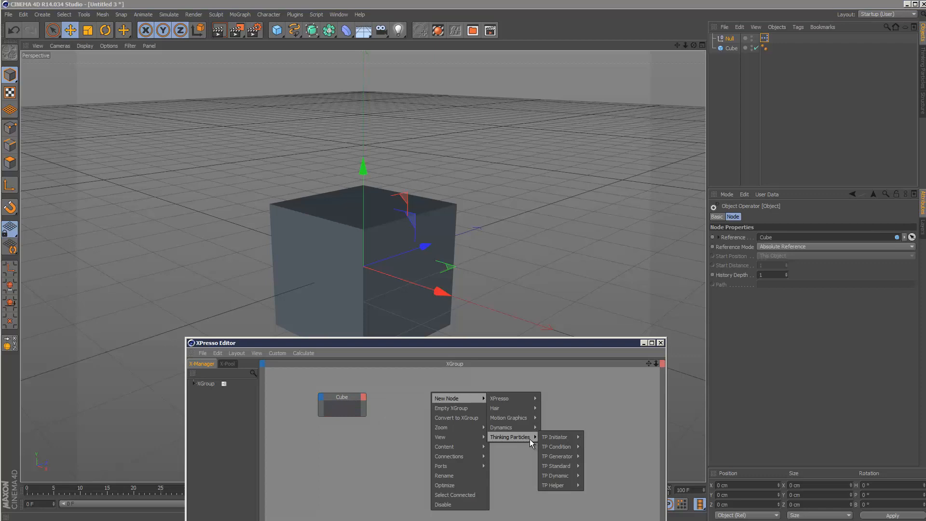
{"action": "mouse_move", "coordinate": [508, 418]}
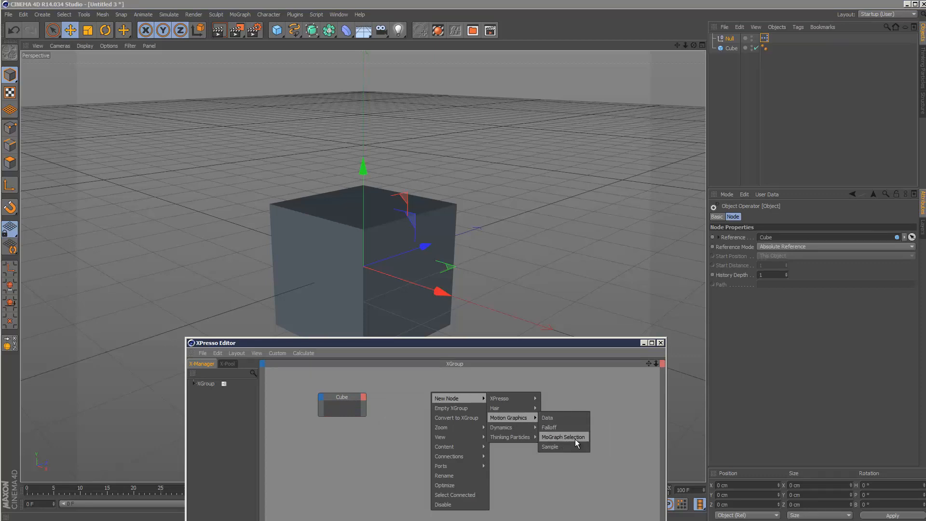
{"action": "left_click", "coordinate": [549, 446]}
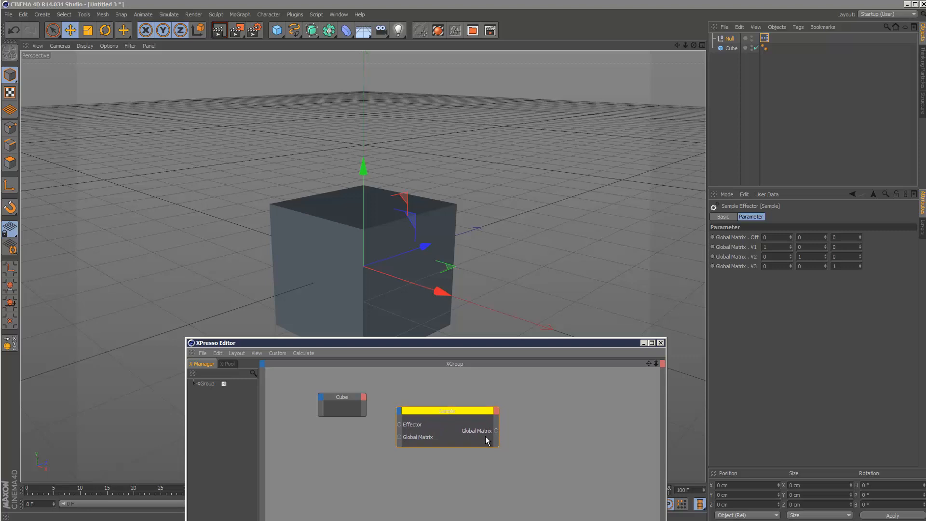
{"action": "mouse_move", "coordinate": [406, 334]}
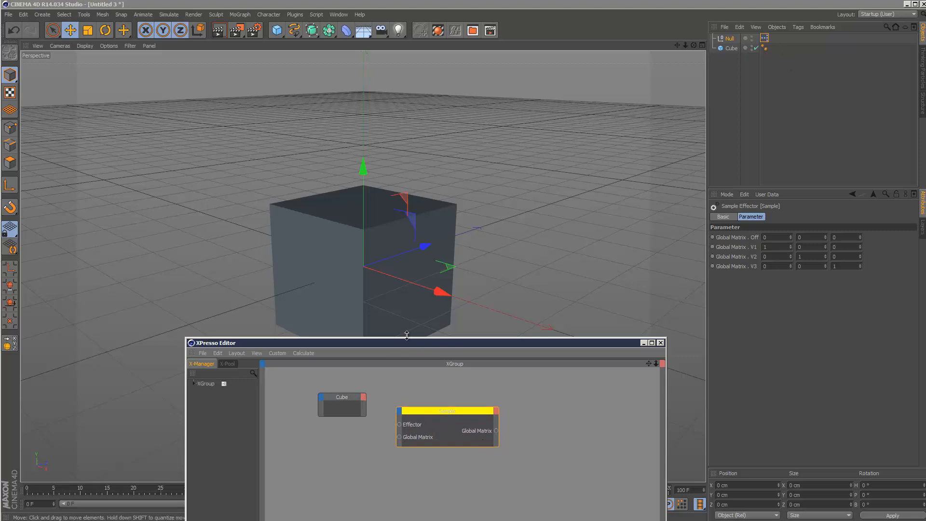
{"action": "mouse_move", "coordinate": [341, 401]}
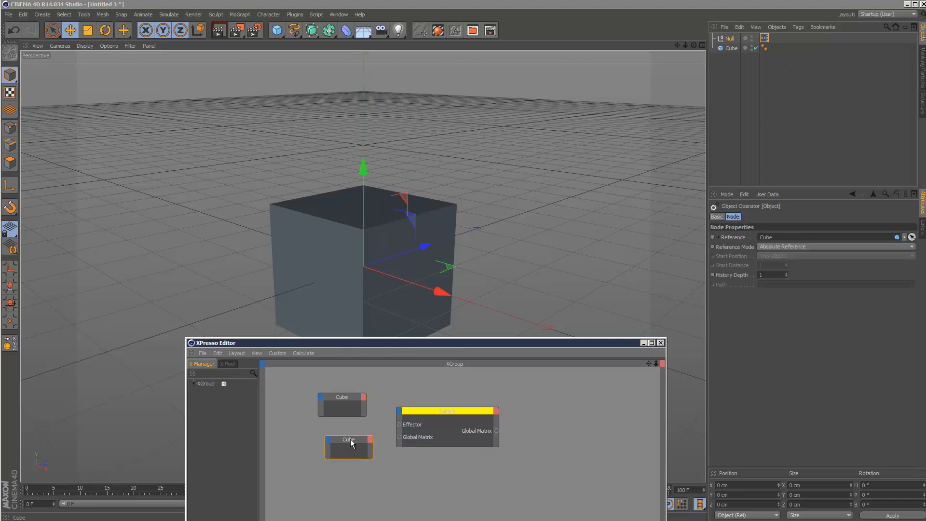
Place a second Cube node right of Sample and give the first Cube node a Global Matrix output.
{"action": "left_click_drag", "start_coordinate": [348, 446], "coordinate": [570, 412]}
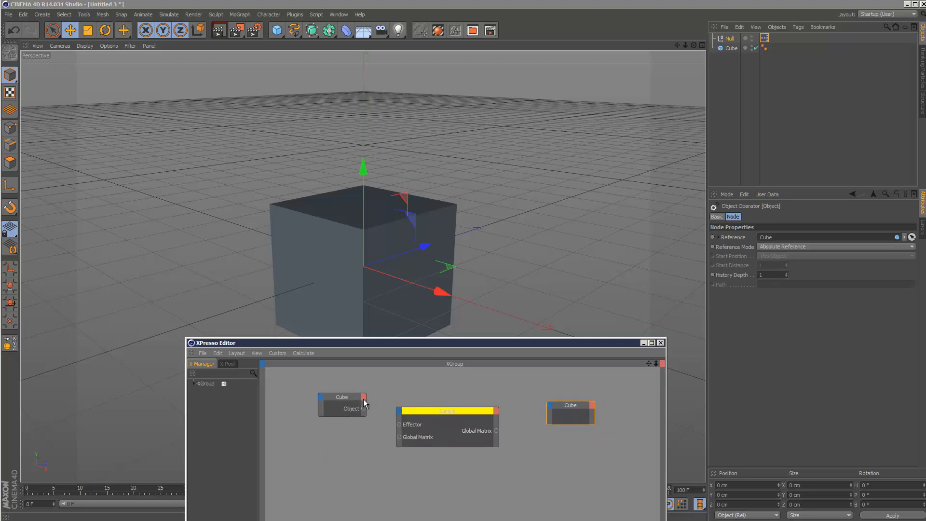
{"action": "left_click_drag", "start_coordinate": [365, 408], "coordinate": [399, 424]}
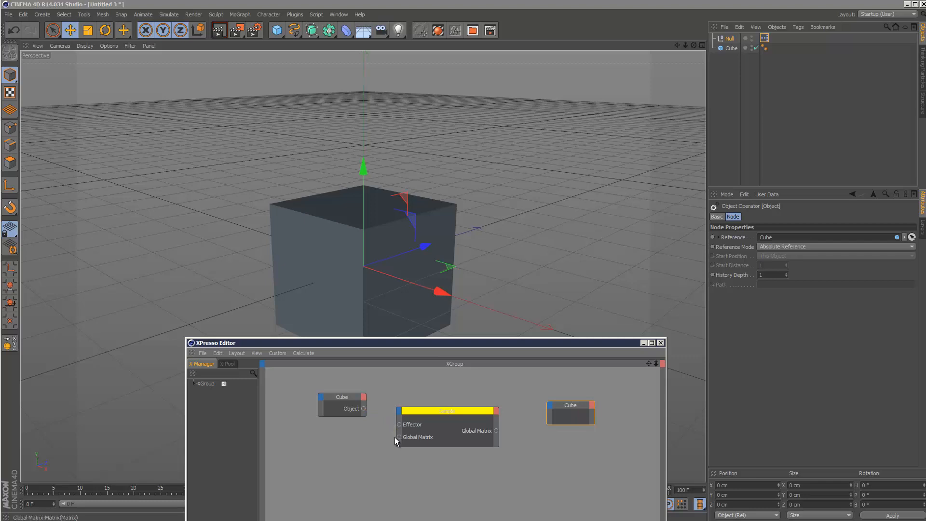
{"action": "left_click", "coordinate": [362, 407]}
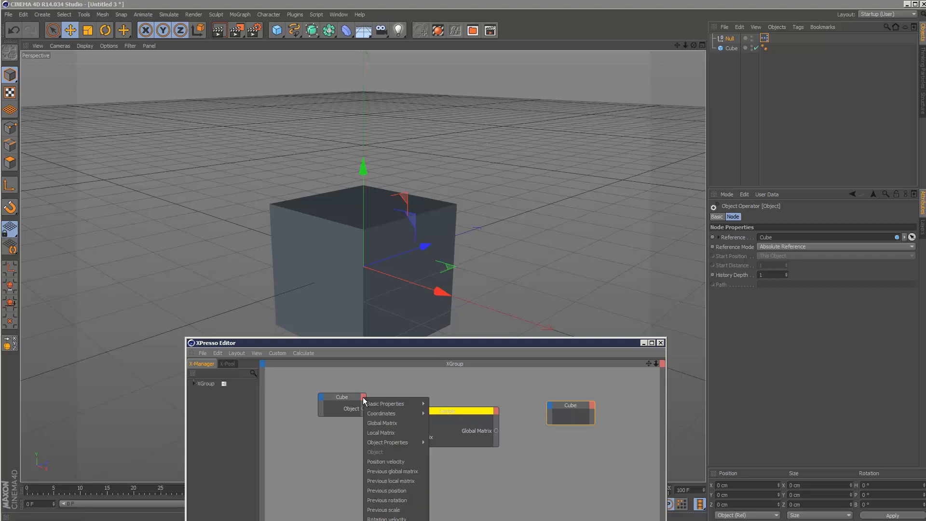
{"action": "mouse_move", "coordinate": [390, 425]}
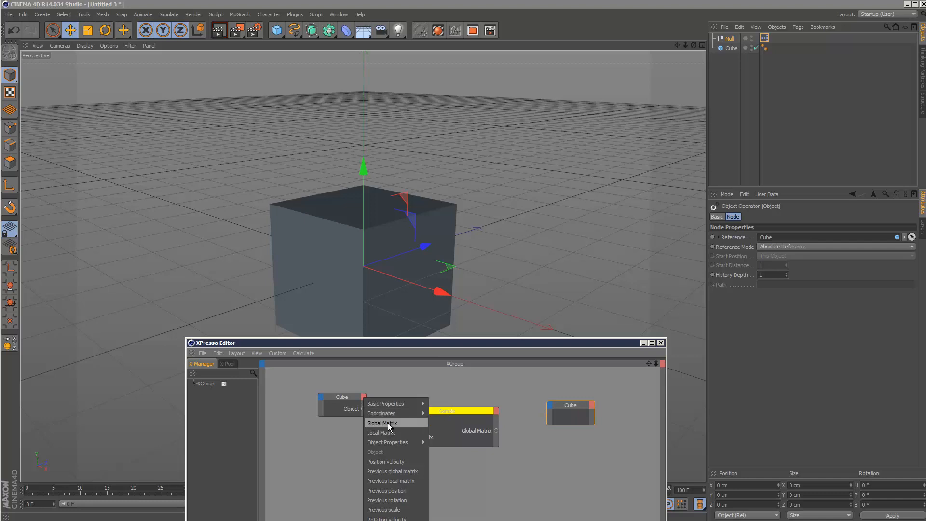
{"action": "left_click", "coordinate": [382, 422]}
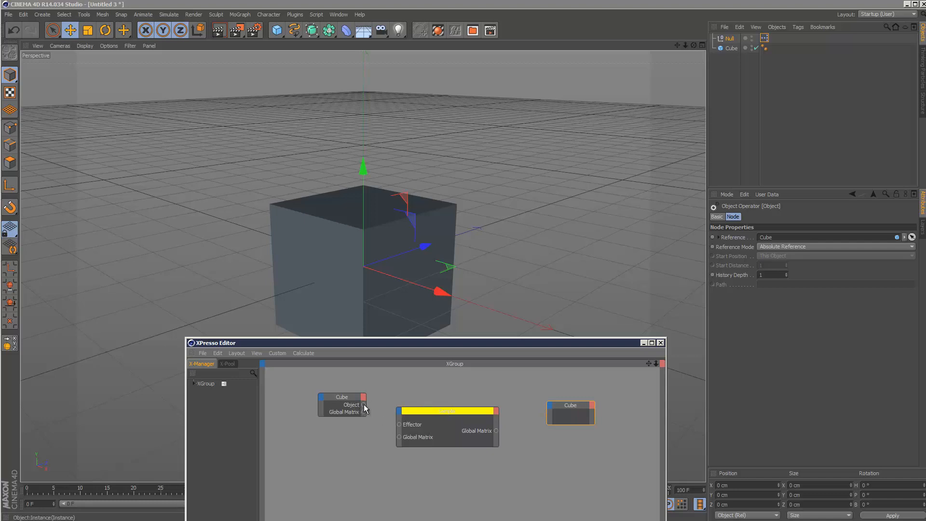
{"action": "left_click", "coordinate": [590, 405]}
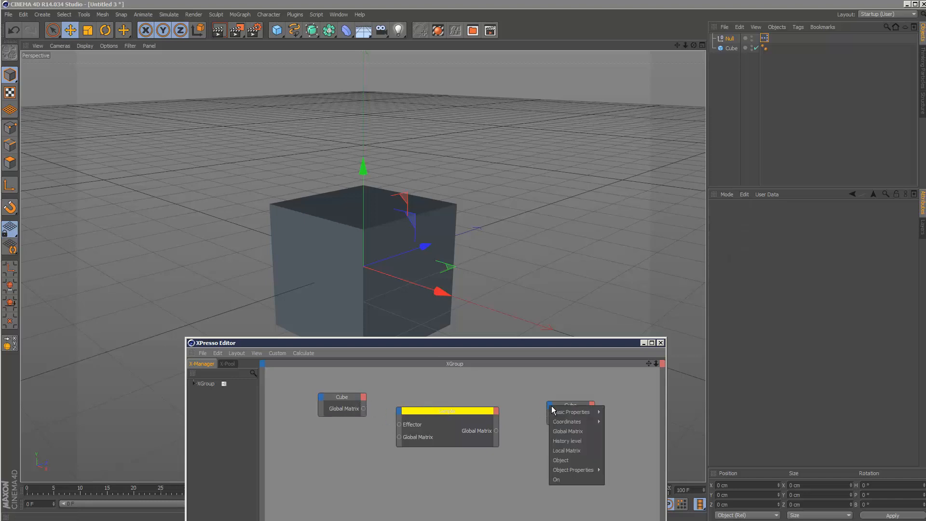
{"action": "mouse_move", "coordinate": [569, 430]}
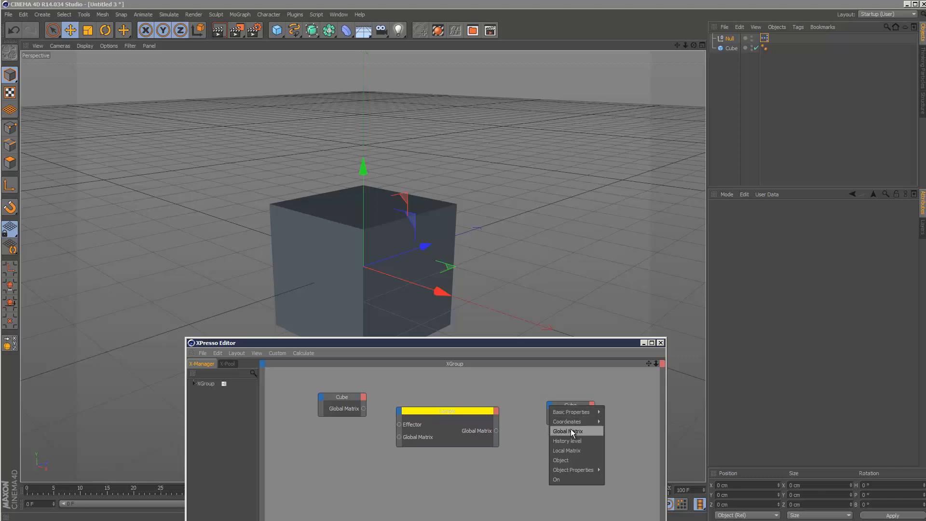
Add a Global Matrix input to the second Cube and wire Cube → Sample → Cube.
{"action": "left_click", "coordinate": [567, 430]}
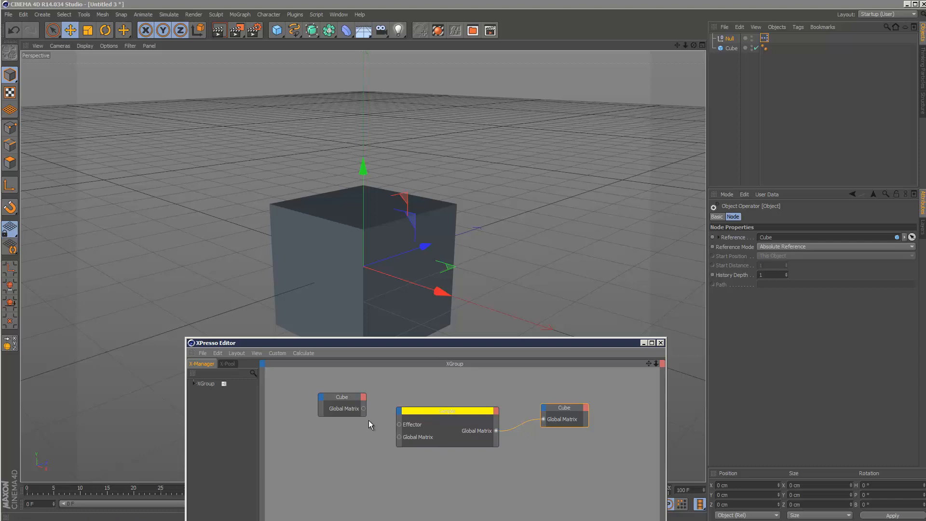
{"action": "left_click_drag", "start_coordinate": [363, 408], "coordinate": [399, 437]}
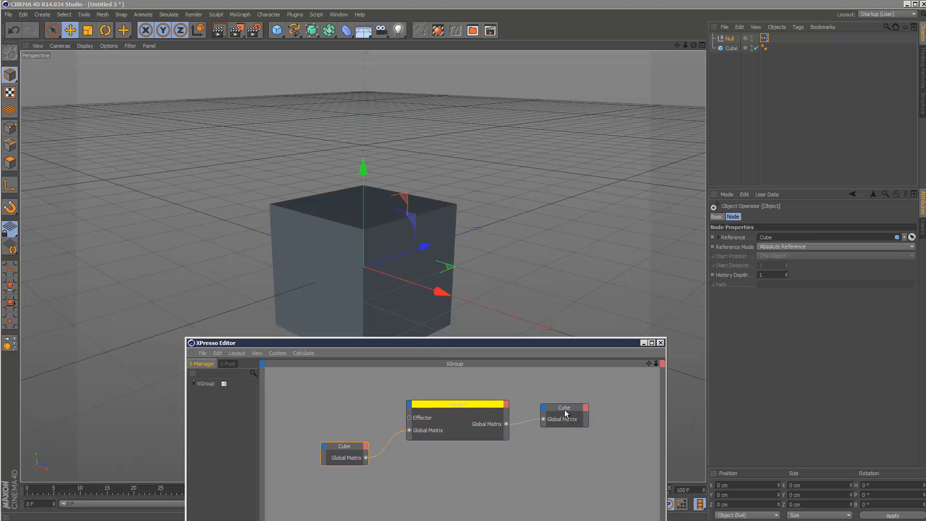
{"action": "left_click_drag", "start_coordinate": [564, 415], "coordinate": [566, 407]}
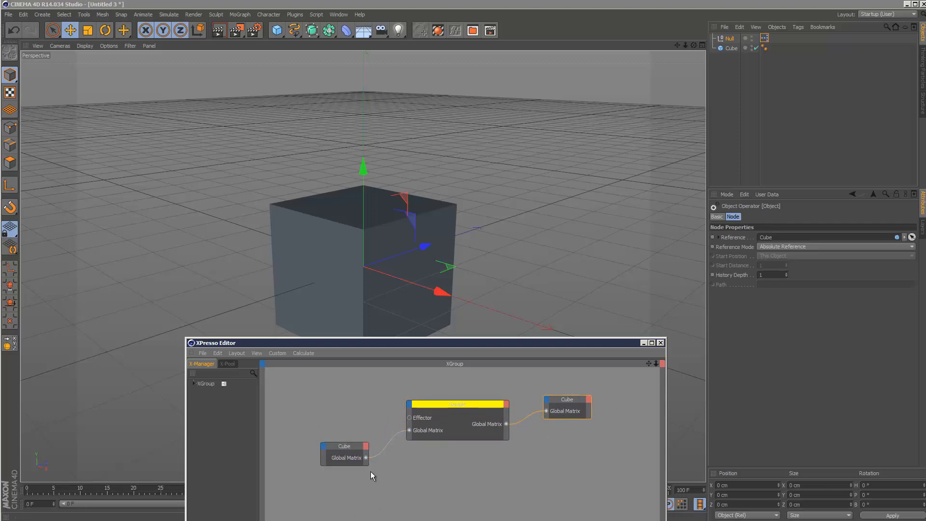
{"action": "left_click", "coordinate": [240, 15]}
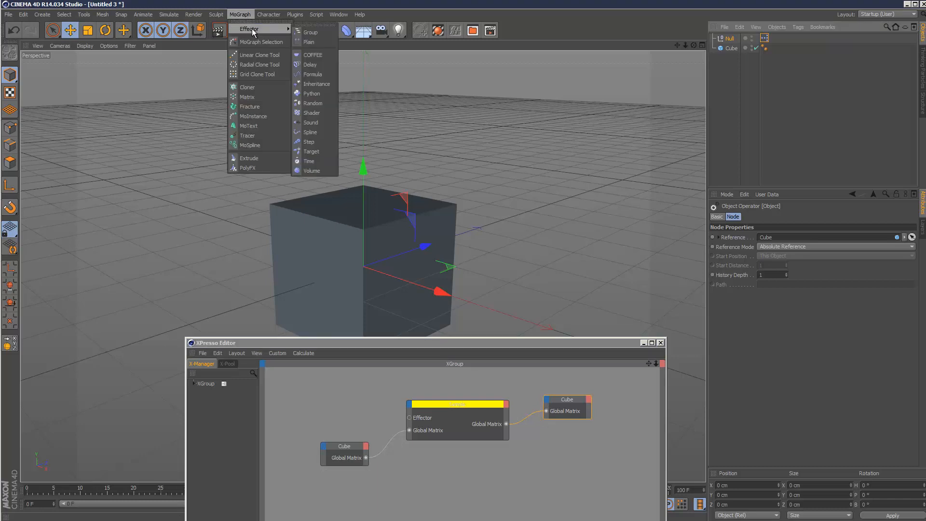
Add a Delay effector from the MoGraph Effector menu.
{"action": "left_click", "coordinate": [310, 65]}
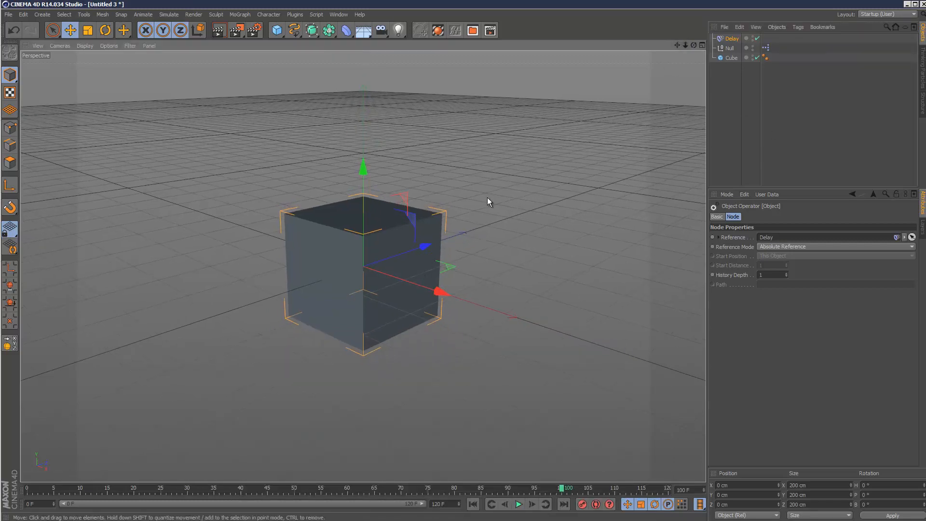
Select the cube, move it left along X, and scrub through the timeline frames.
{"action": "left_click", "coordinate": [732, 57]}
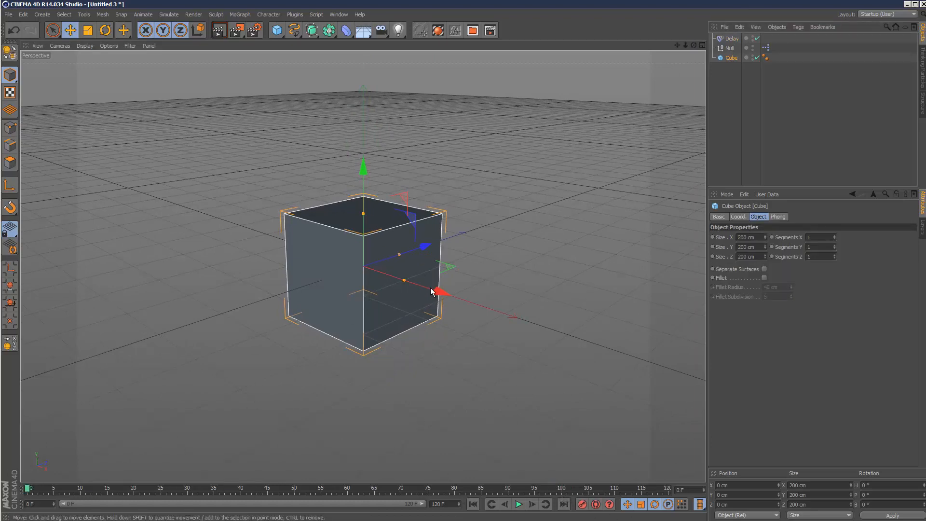
{"action": "left_click_drag", "start_coordinate": [440, 294], "coordinate": [239, 225]}
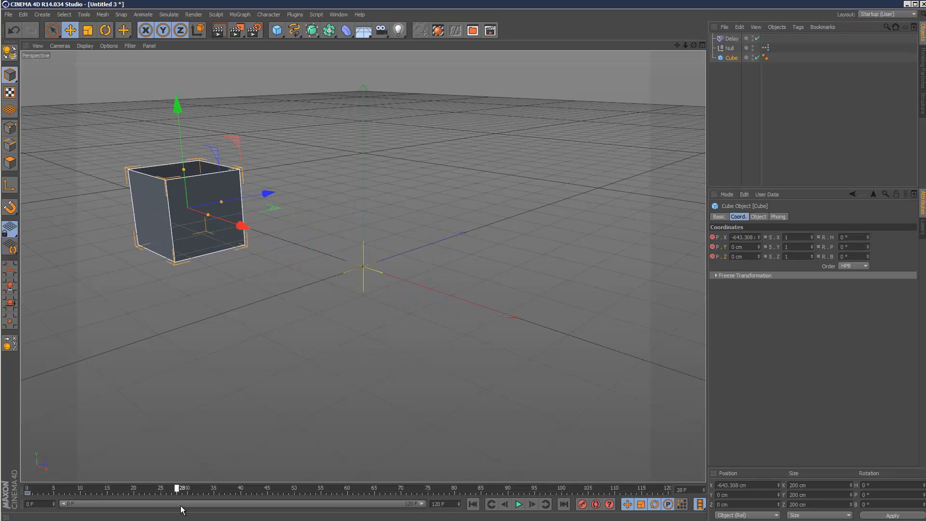
{"action": "left_click_drag", "start_coordinate": [241, 226], "coordinate": [360, 264]}
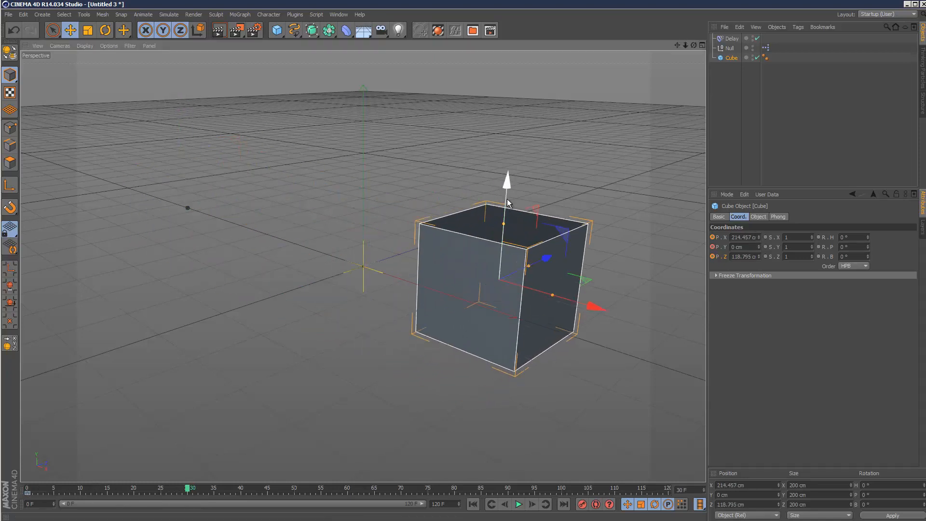
{"action": "left_click_drag", "start_coordinate": [507, 181], "coordinate": [509, 139]}
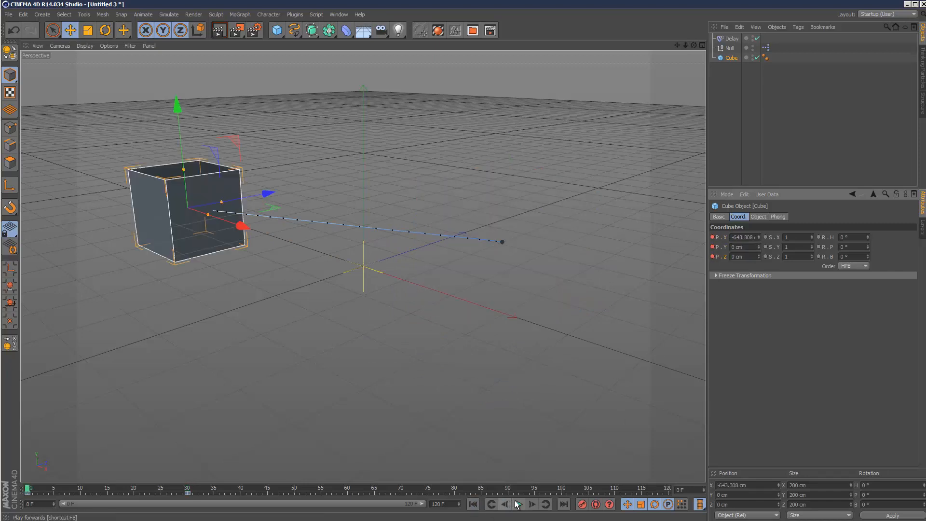
Play the cube's keyframed slide and stop it partway through.
{"action": "left_click", "coordinate": [517, 503]}
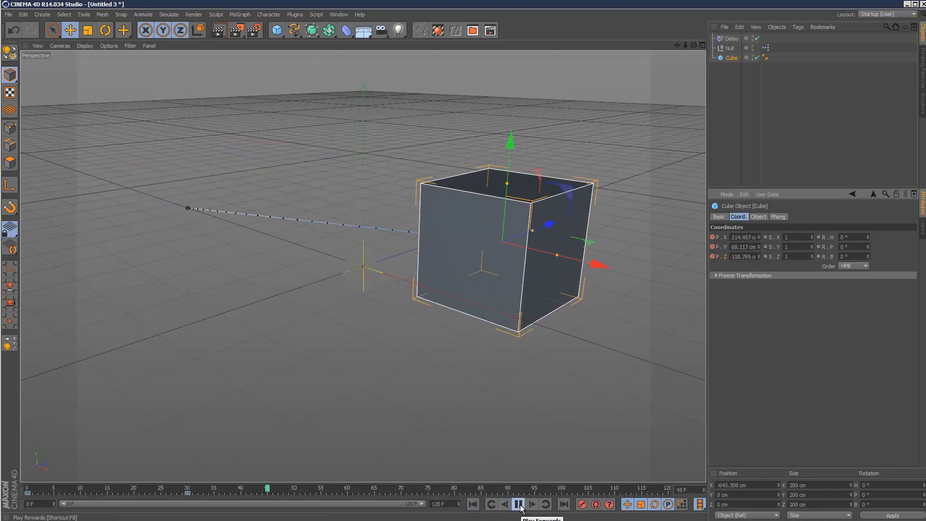
{"action": "left_click", "coordinate": [517, 503]}
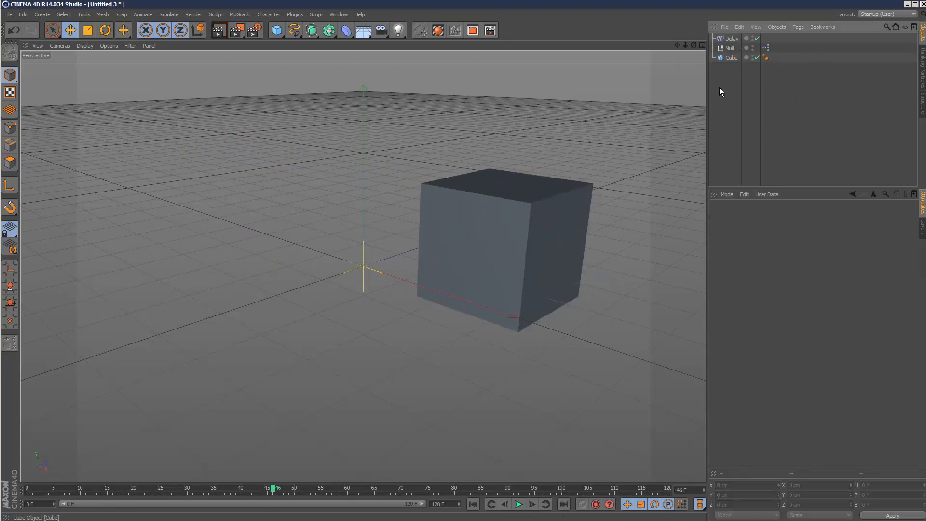
{"action": "mouse_move", "coordinate": [677, 121]}
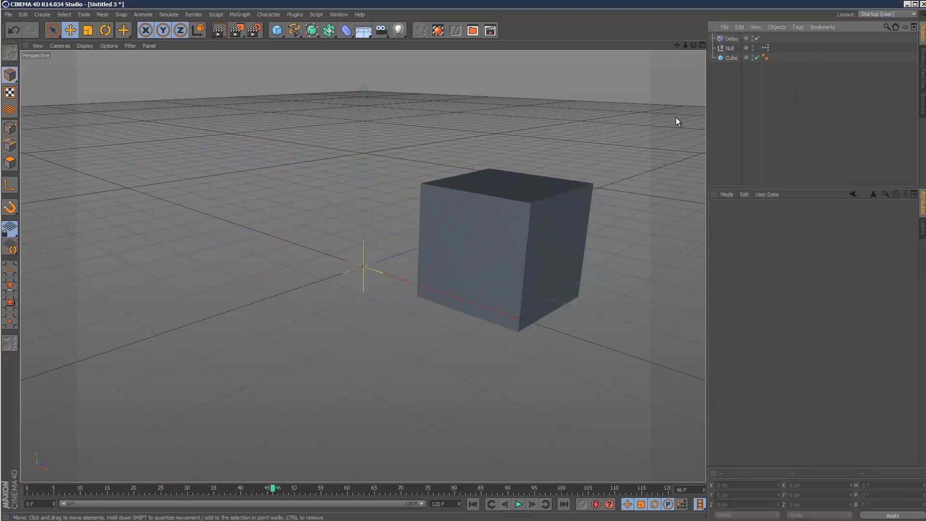
Reopen the Null's XPresso graph and wire Delay's Object output to Sample's Effector input.
{"action": "left_click", "coordinate": [766, 49]}
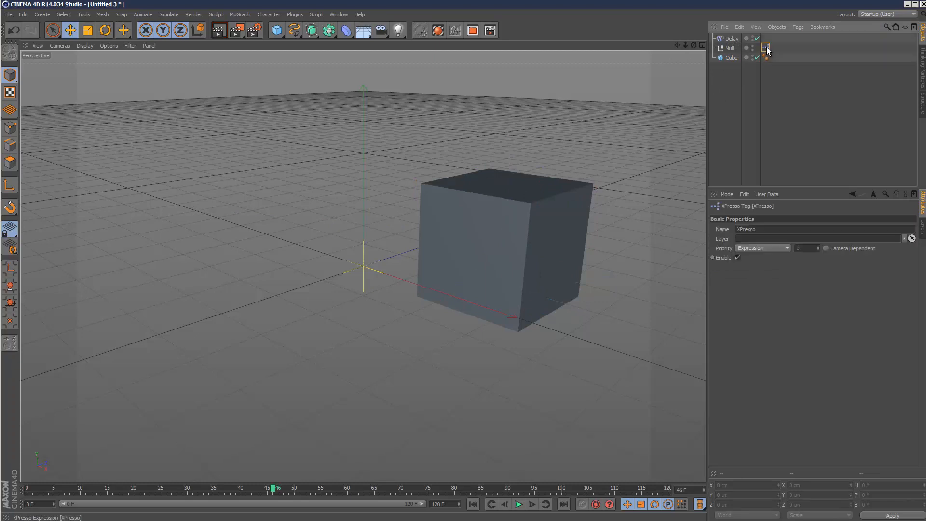
{"action": "double_click", "coordinate": [764, 49]}
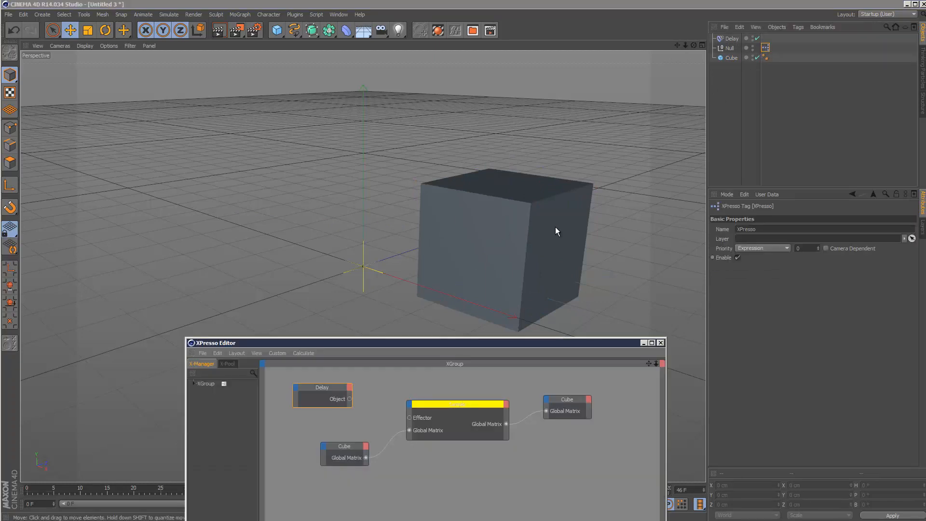
{"action": "mouse_move", "coordinate": [520, 355]}
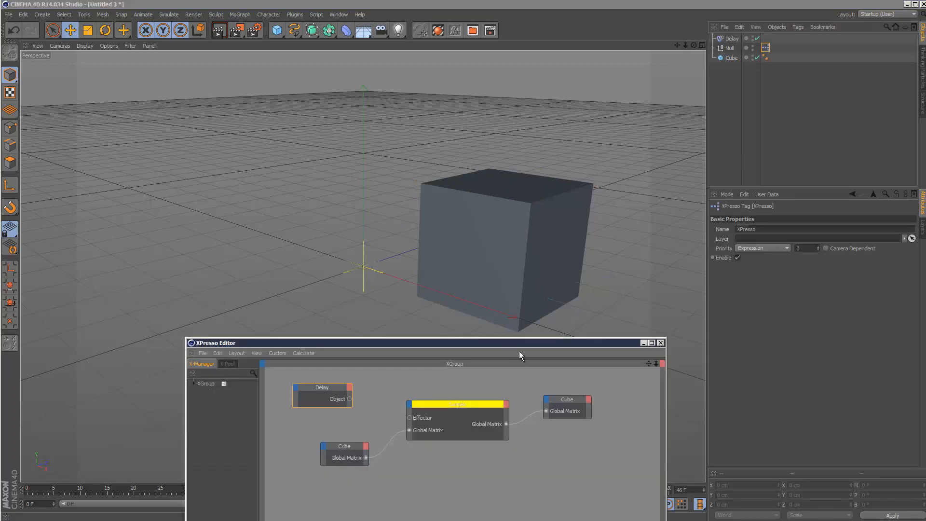
{"action": "mouse_move", "coordinate": [347, 403]}
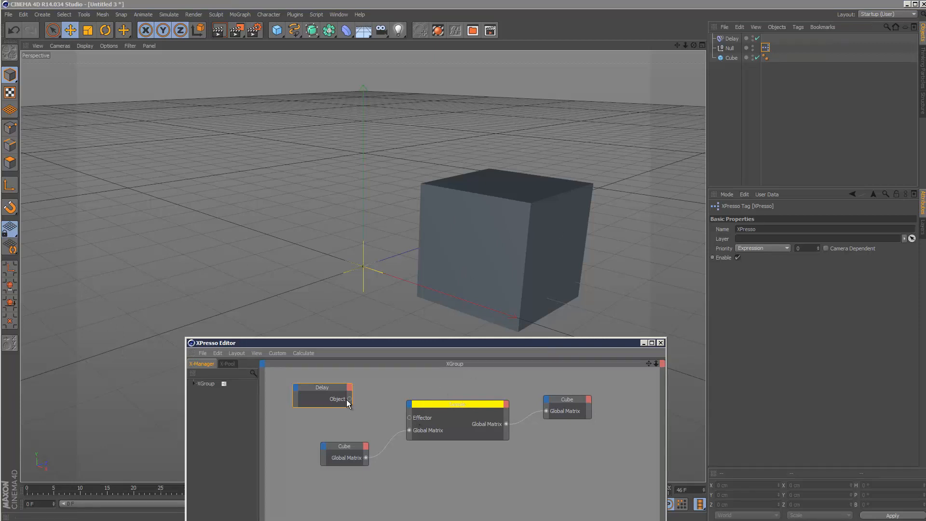
{"action": "left_click_drag", "start_coordinate": [349, 399], "coordinate": [409, 417]}
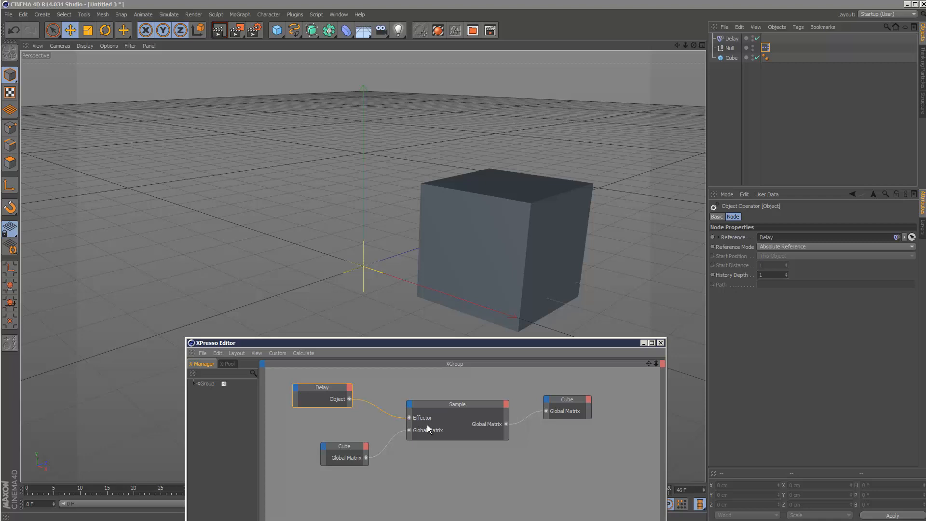
{"action": "mouse_move", "coordinate": [630, 349]}
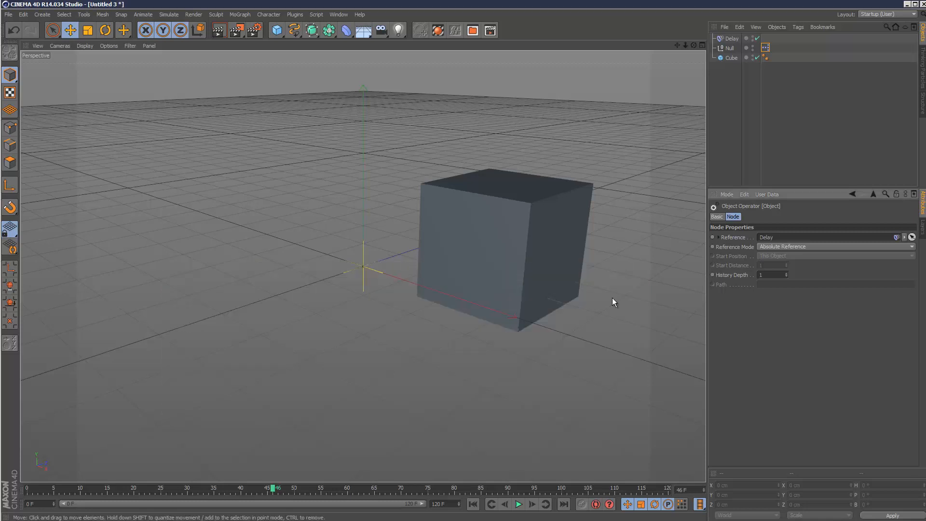
Play and stop the delayed cube motion, then select the Delay effector (Spring mode, 64%).
{"action": "left_click", "coordinate": [518, 503]}
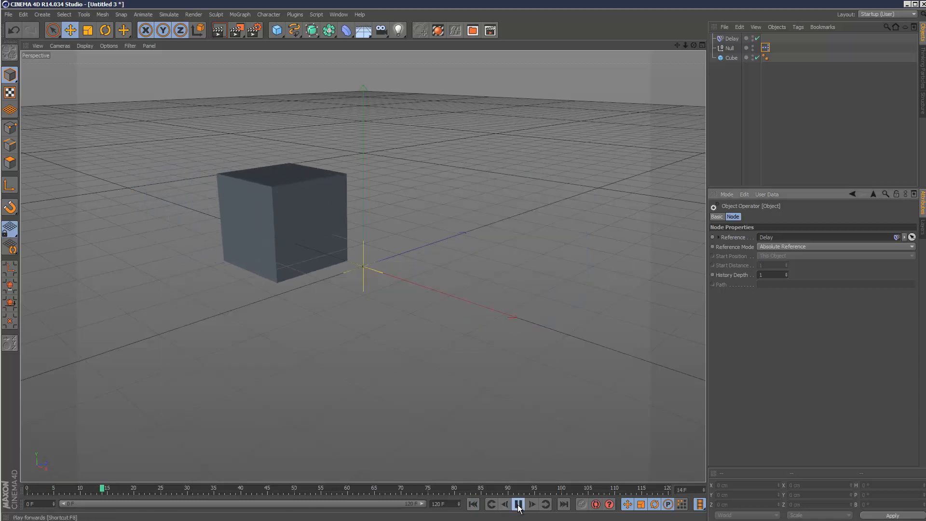
{"action": "left_click", "coordinate": [517, 503]}
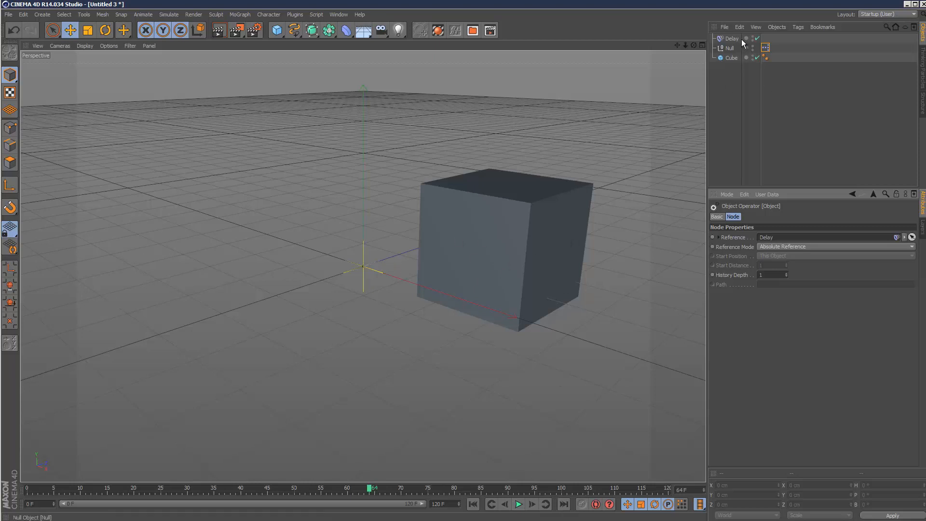
{"action": "left_click", "coordinate": [731, 38]}
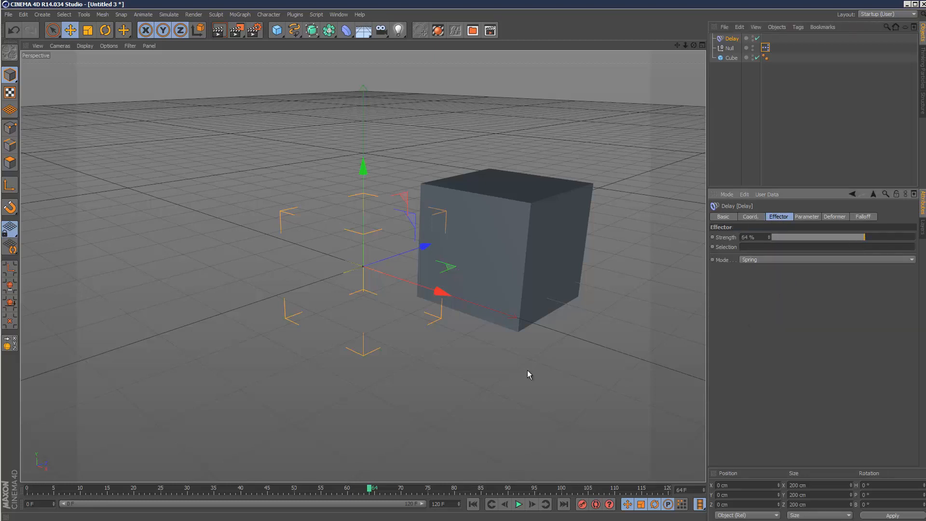
Raise the Delay effector's Strength to 92% in Spring mode and replay the cube's springing motion.
{"action": "left_click", "coordinate": [518, 503]}
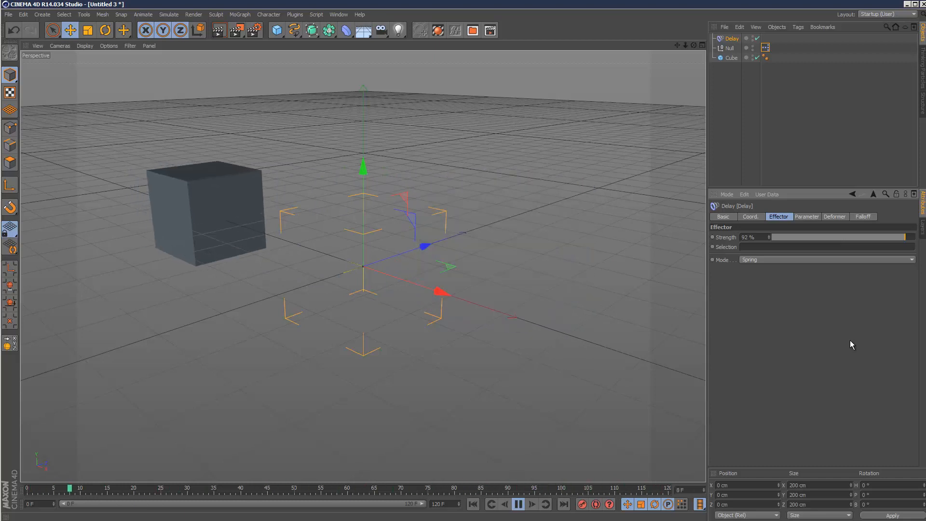
{"action": "left_click", "coordinate": [516, 503]}
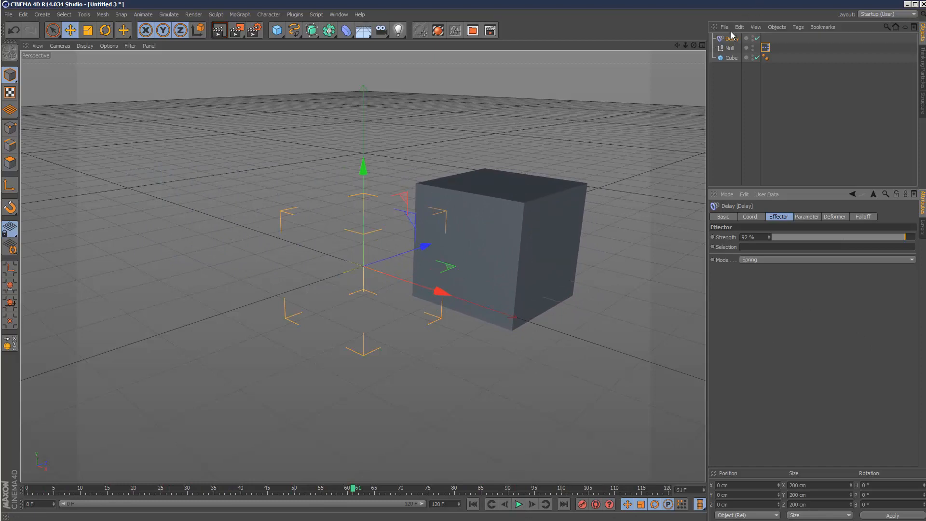
{"action": "left_click", "coordinate": [240, 14]}
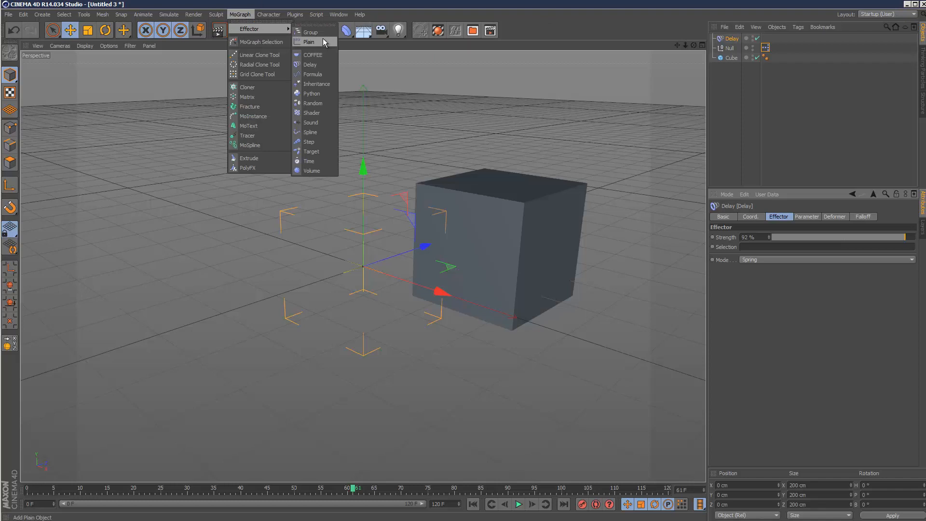
{"action": "mouse_move", "coordinate": [312, 74]}
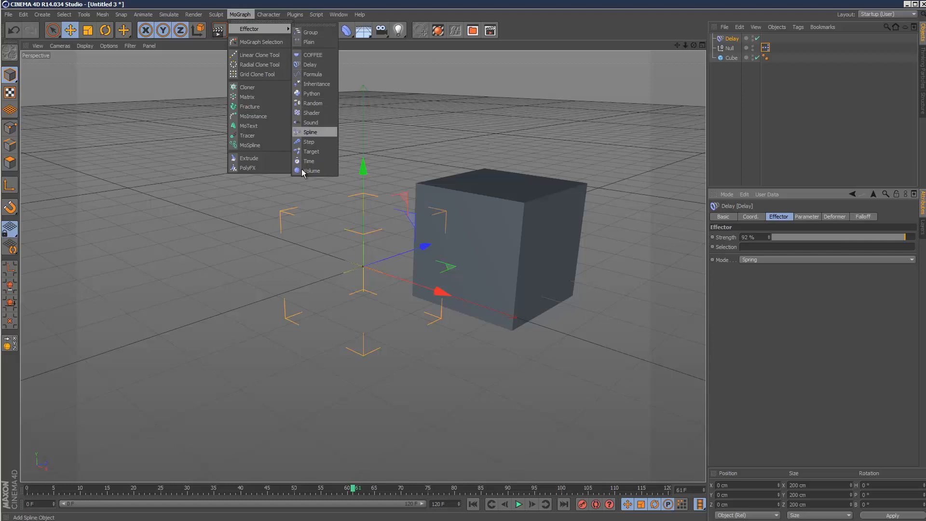
{"action": "mouse_move", "coordinate": [316, 82]}
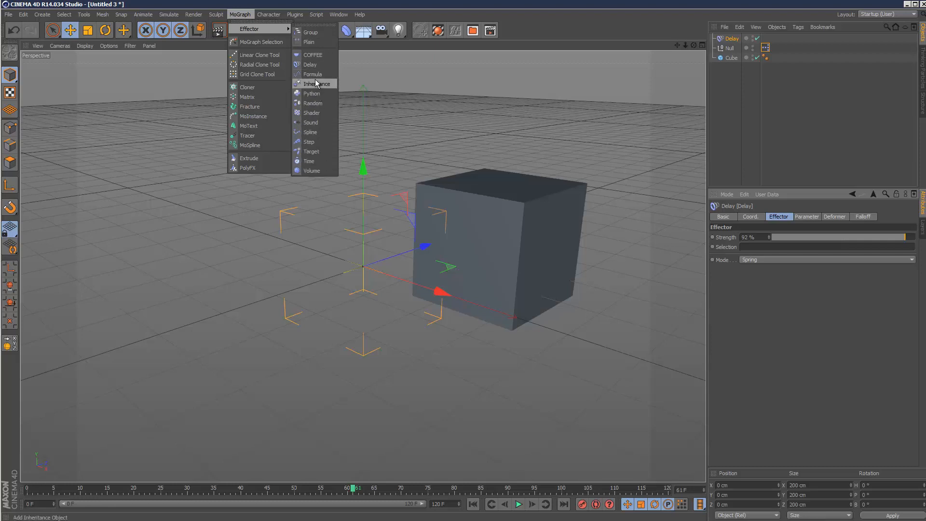
Add a Formula effector from the MoGraph Effector menu to the top of the object list.
{"action": "left_click", "coordinate": [313, 75]}
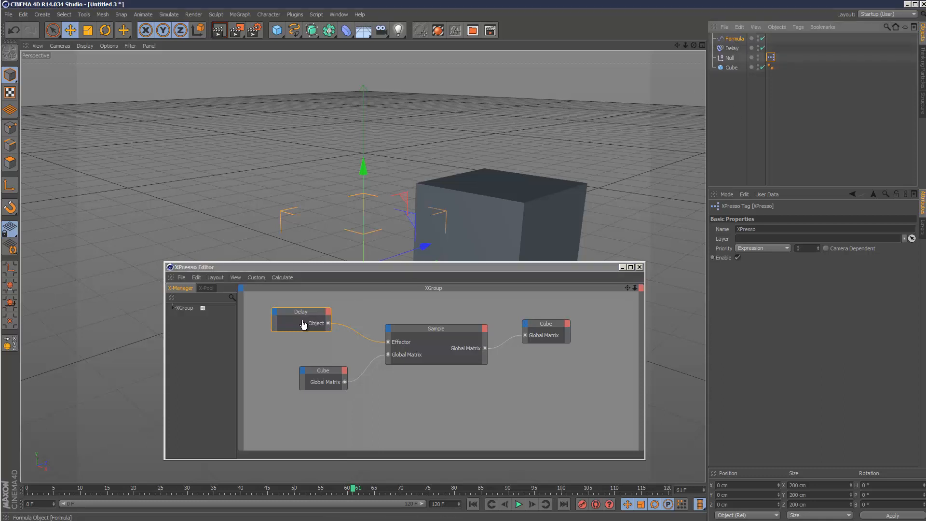
Swap the Sample node's Delay reference for the Formula effector and close the XPresso Editor.
{"action": "left_click", "coordinate": [301, 311]}
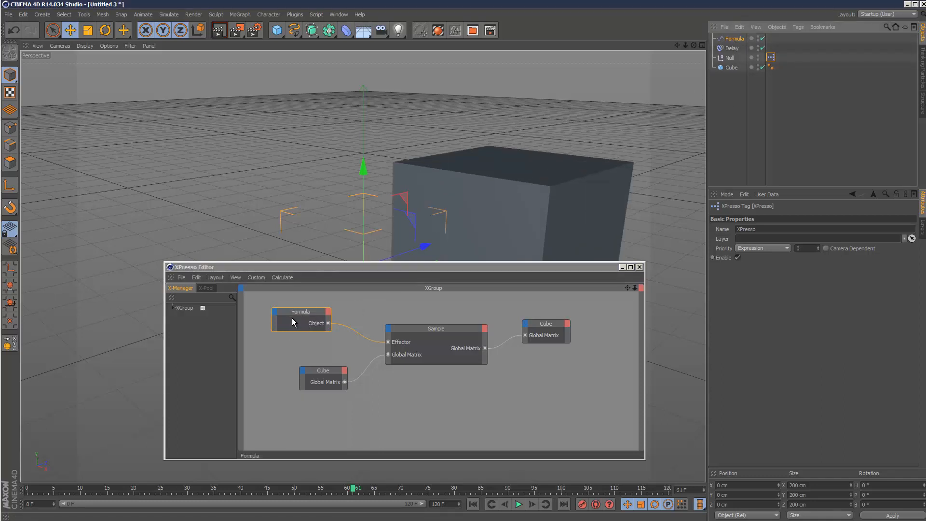
{"action": "mouse_move", "coordinate": [301, 326]}
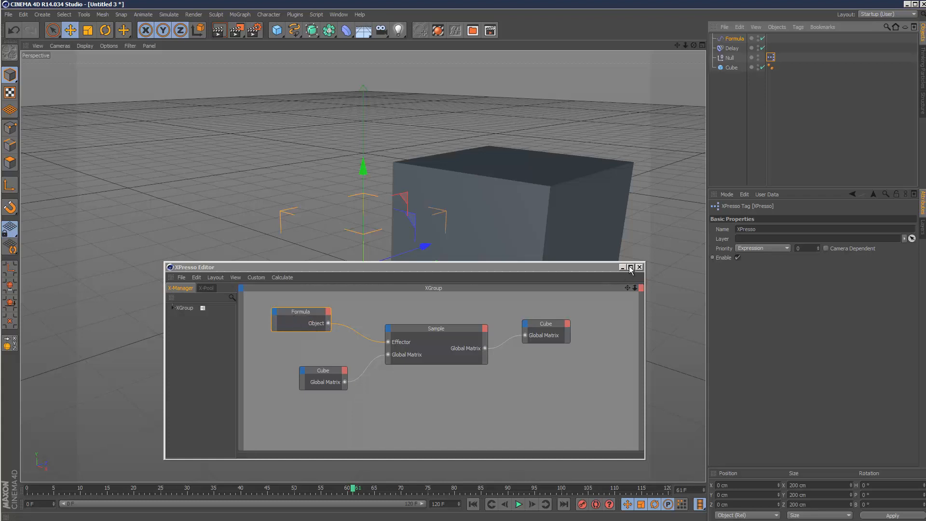
{"action": "left_click", "coordinate": [638, 267]}
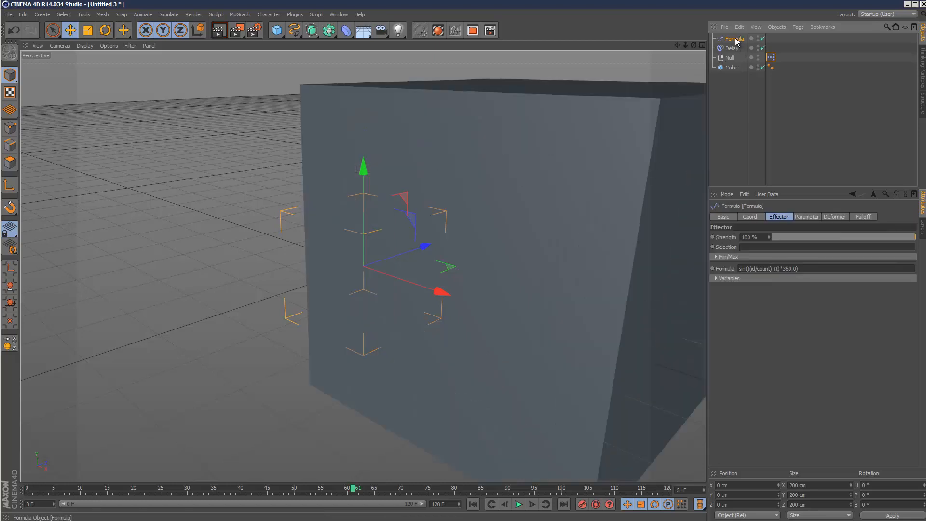
Set the Formula effector's uniform absolute Scale to 0.1 in its Parameter settings.
{"action": "left_click", "coordinate": [807, 216]}
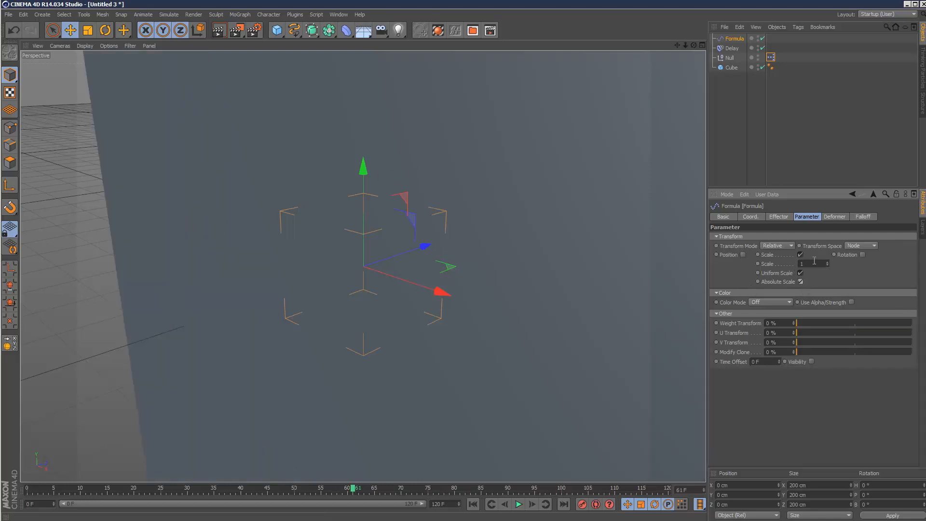
{"action": "type", "text": "0.1"}
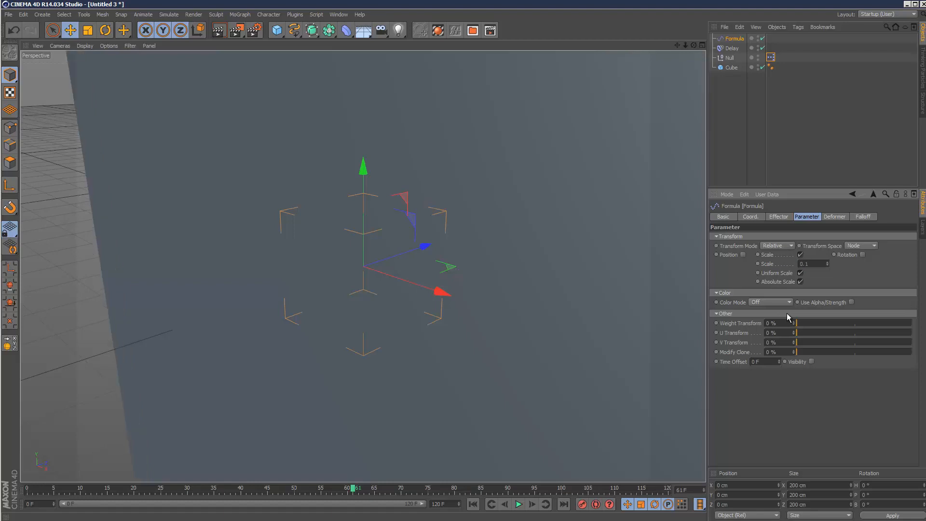
{"action": "mouse_move", "coordinate": [613, 476]}
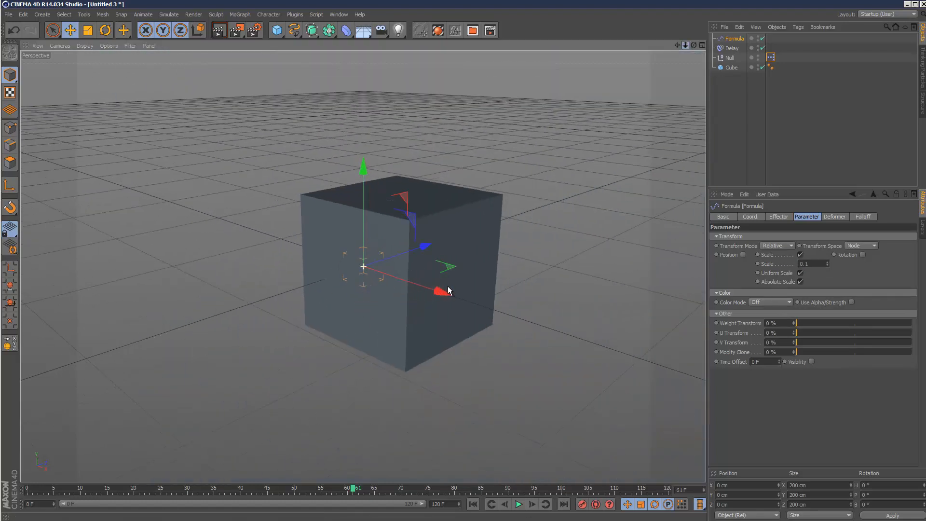
Play the timeline so the Formula effector's sine scaling pulses the cube's size.
{"action": "left_click", "coordinate": [518, 503]}
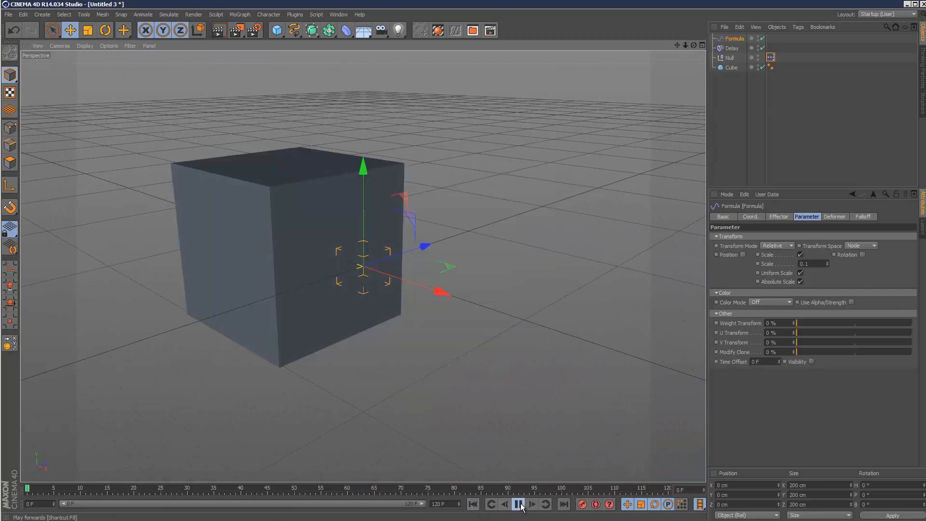
{"action": "left_click", "coordinate": [519, 503]}
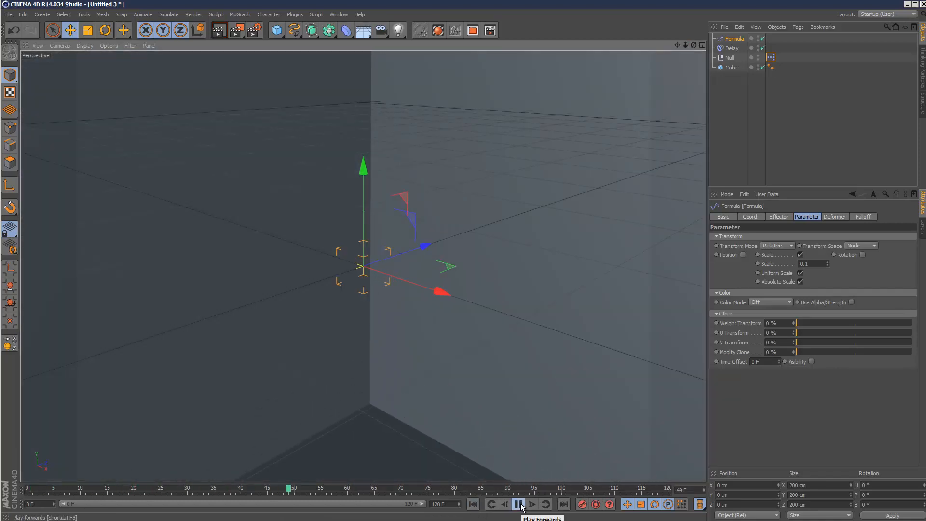
{"action": "left_click", "coordinate": [519, 504]}
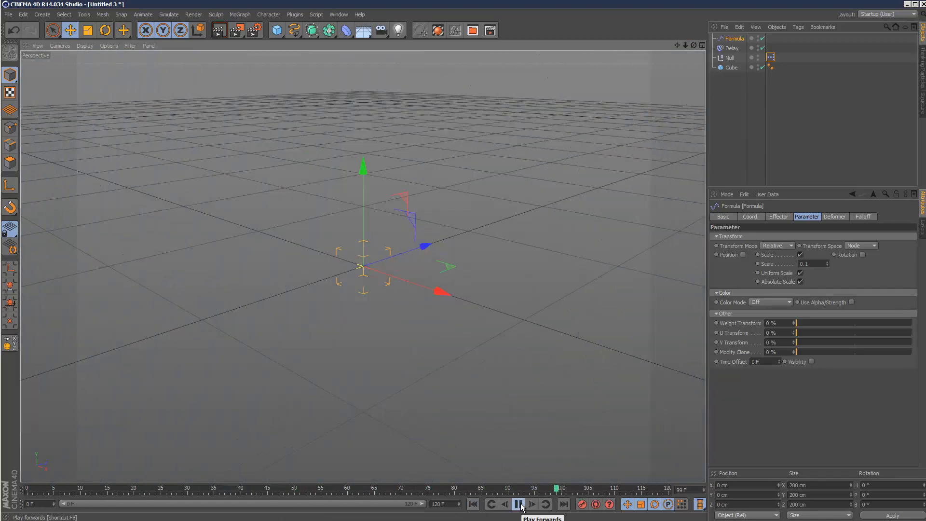